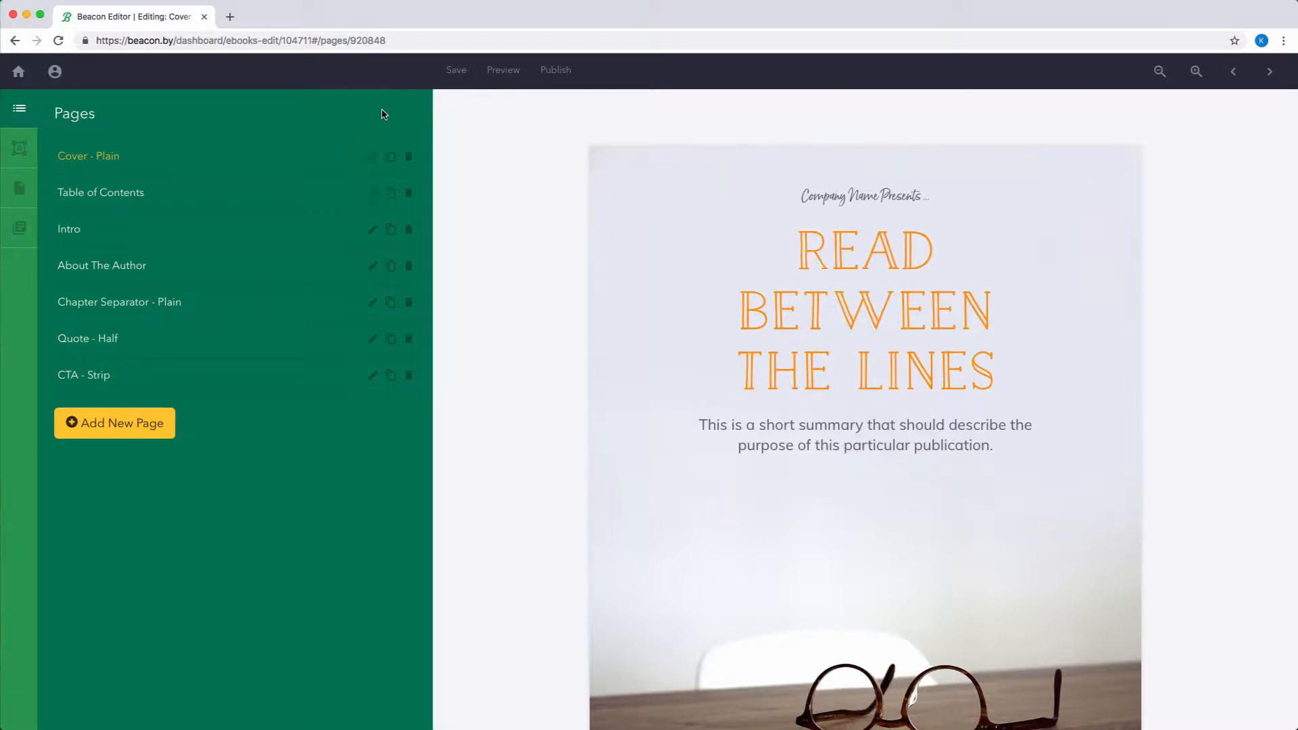
mouse_move(390, 157)
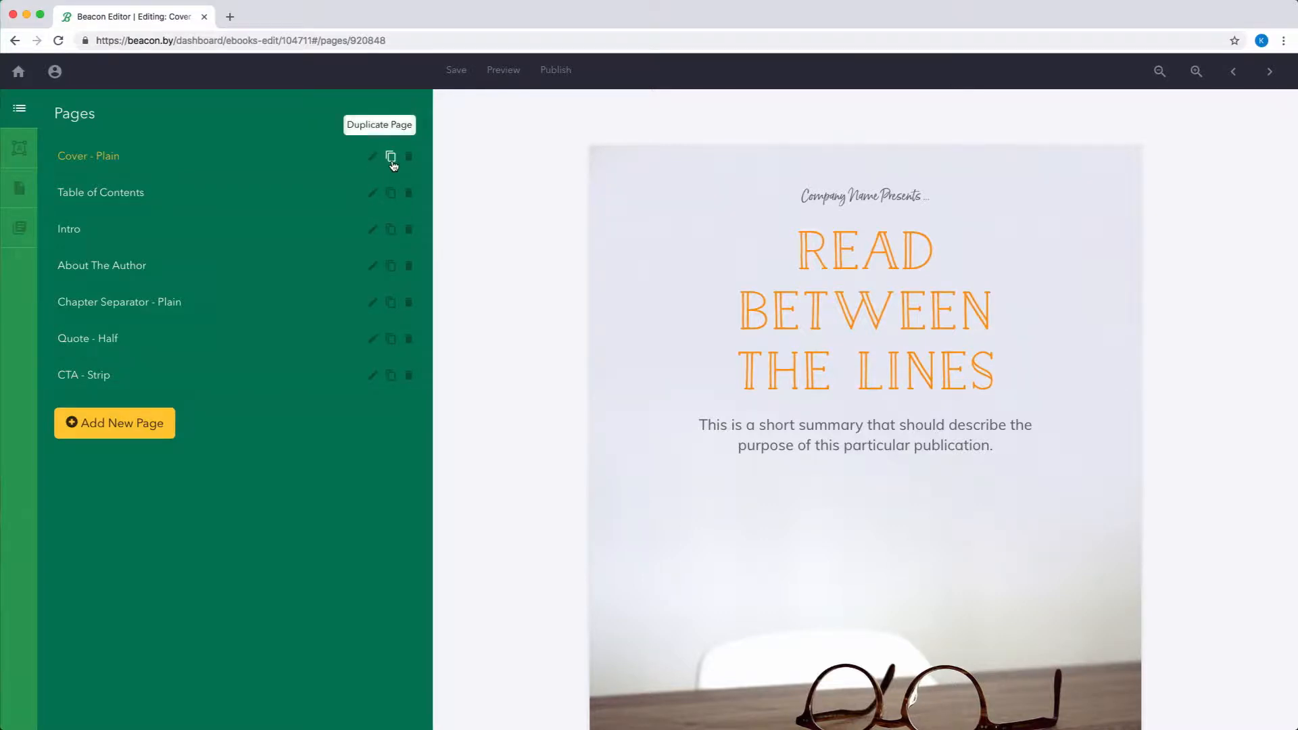
mouse_move(406, 156)
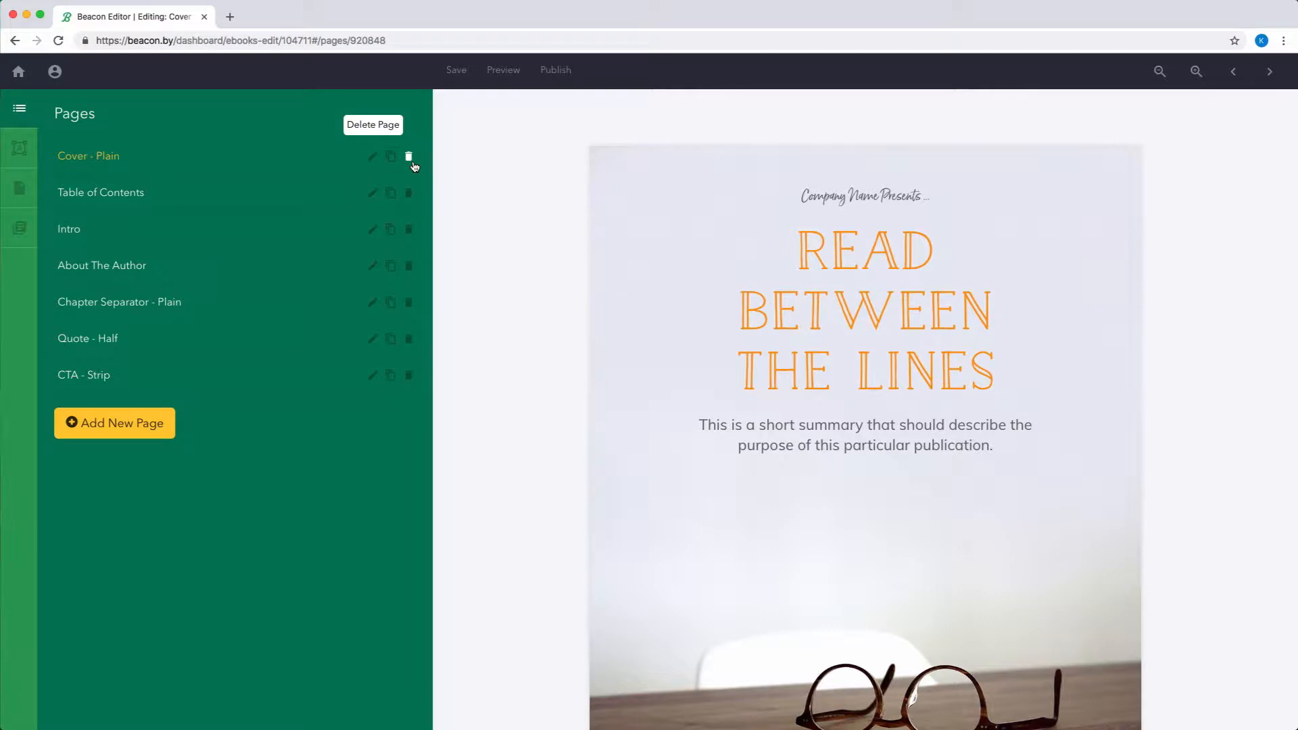
mouse_move(256, 275)
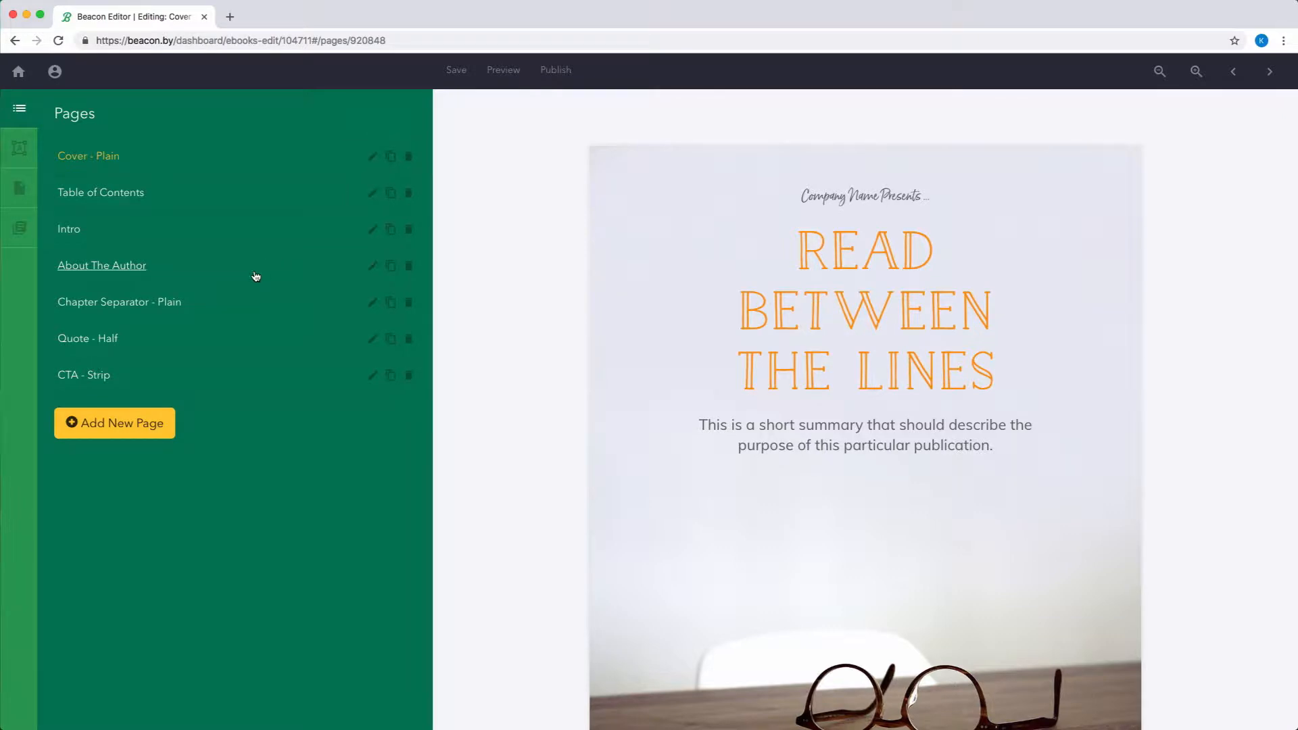
mouse_move(155, 276)
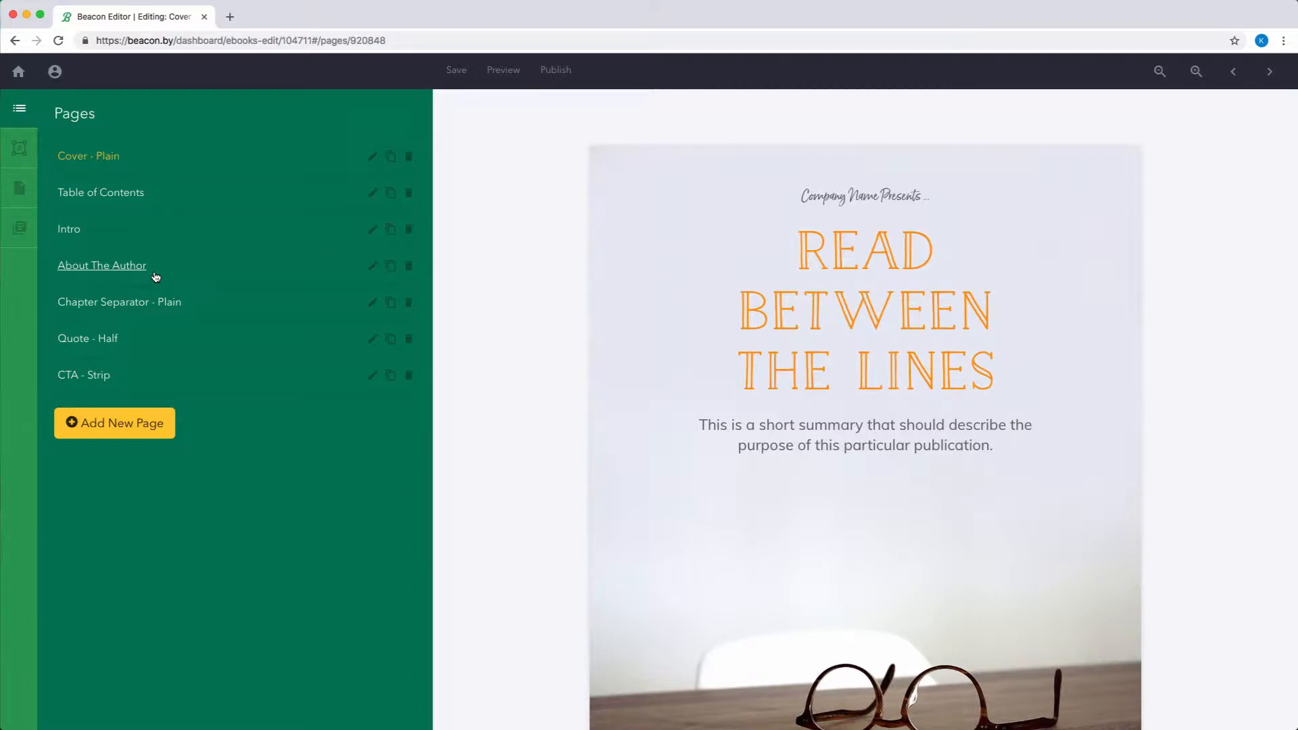
- Move the About The Author page above Intro in the eBook's page order
left_click_drag(101, 265, 106, 227)
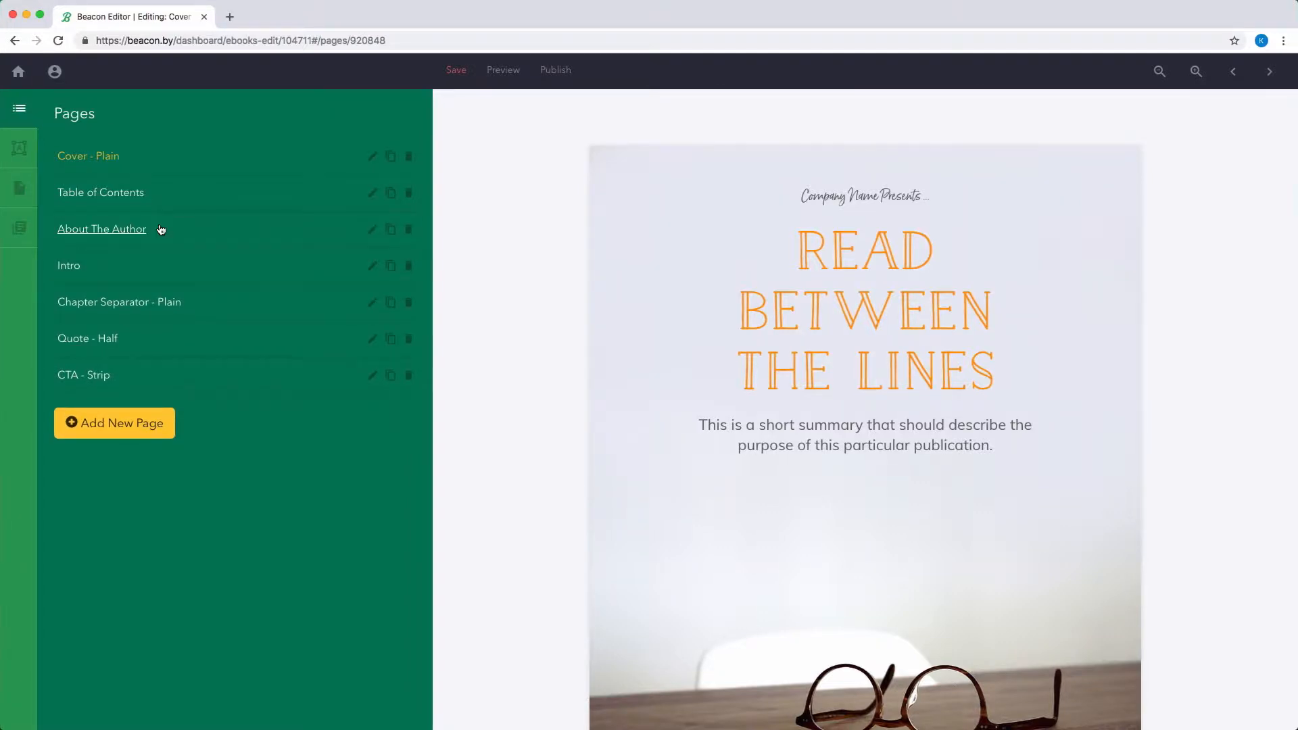
- Show the Intro page with a new empty text block below its photo, then return to the page list
left_click(69, 265)
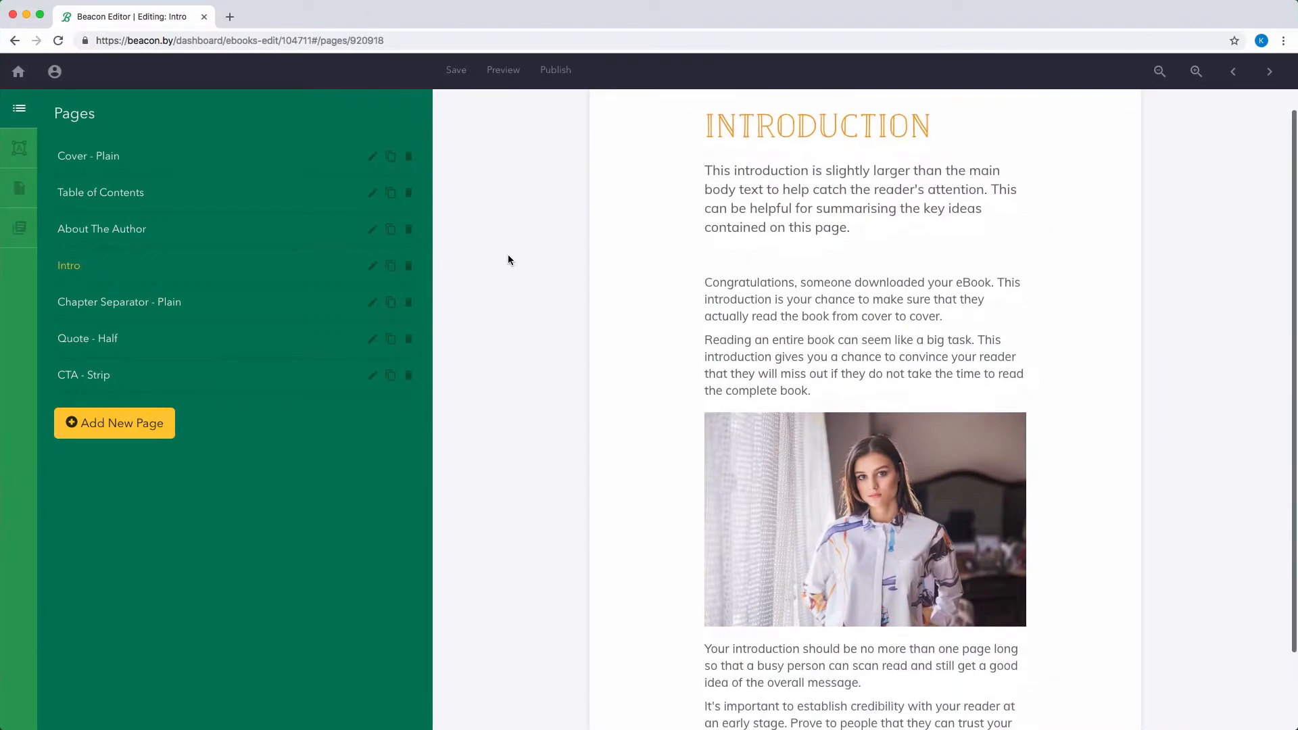
scroll("down", 3)
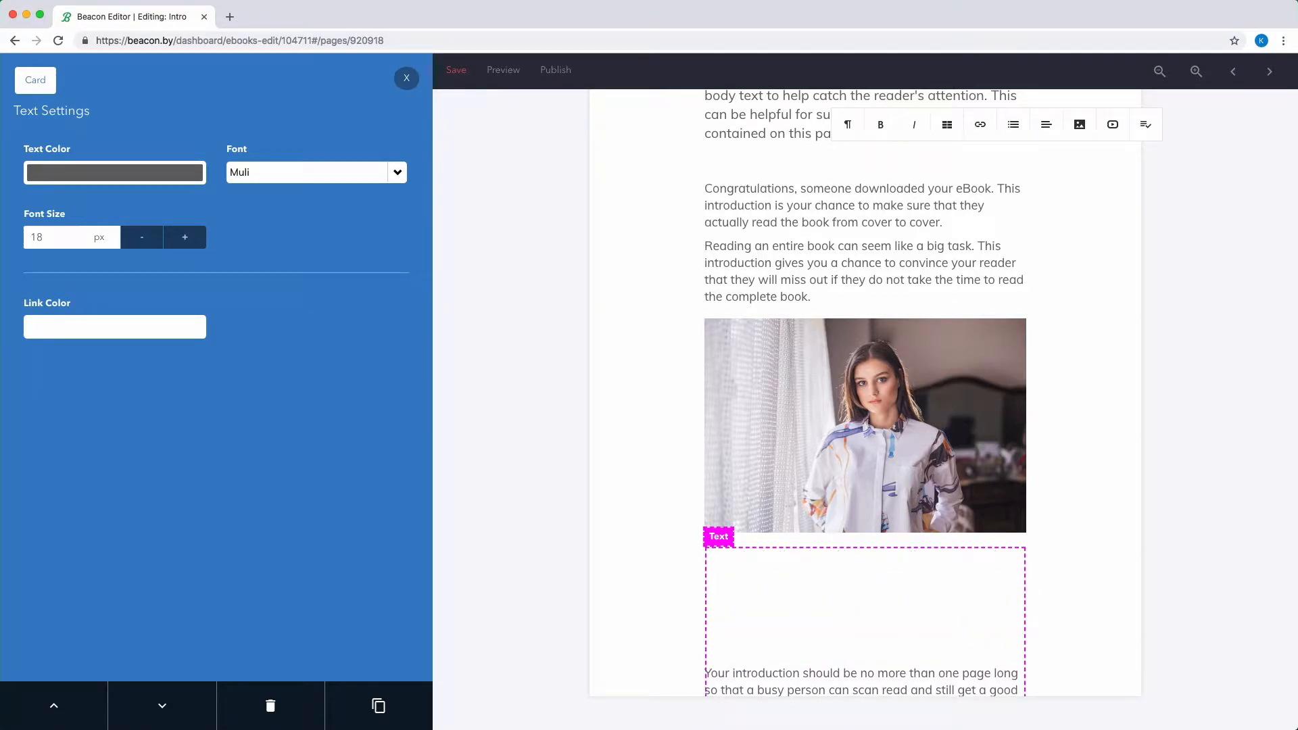
left_click(459, 150)
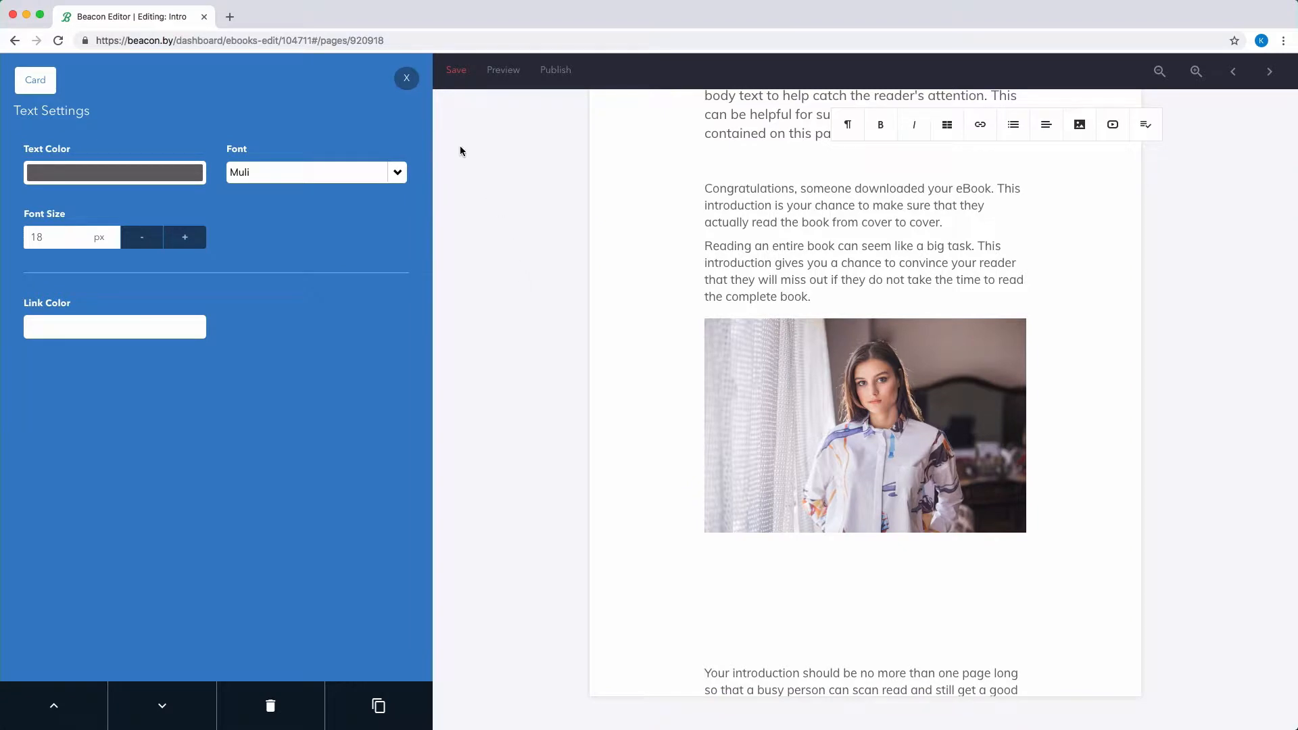
left_click(407, 79)
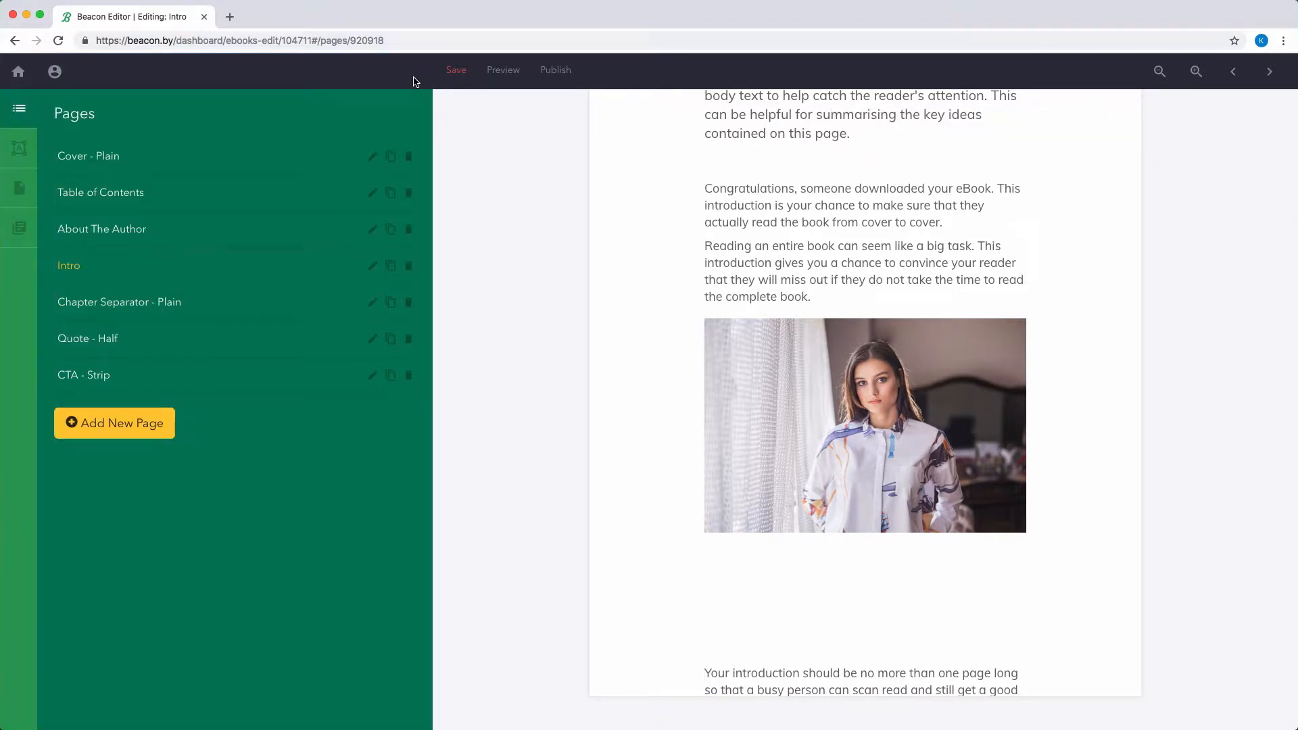
- Add a new page, filtering the templates to Text layouts and reviewing the options
left_click(114, 423)
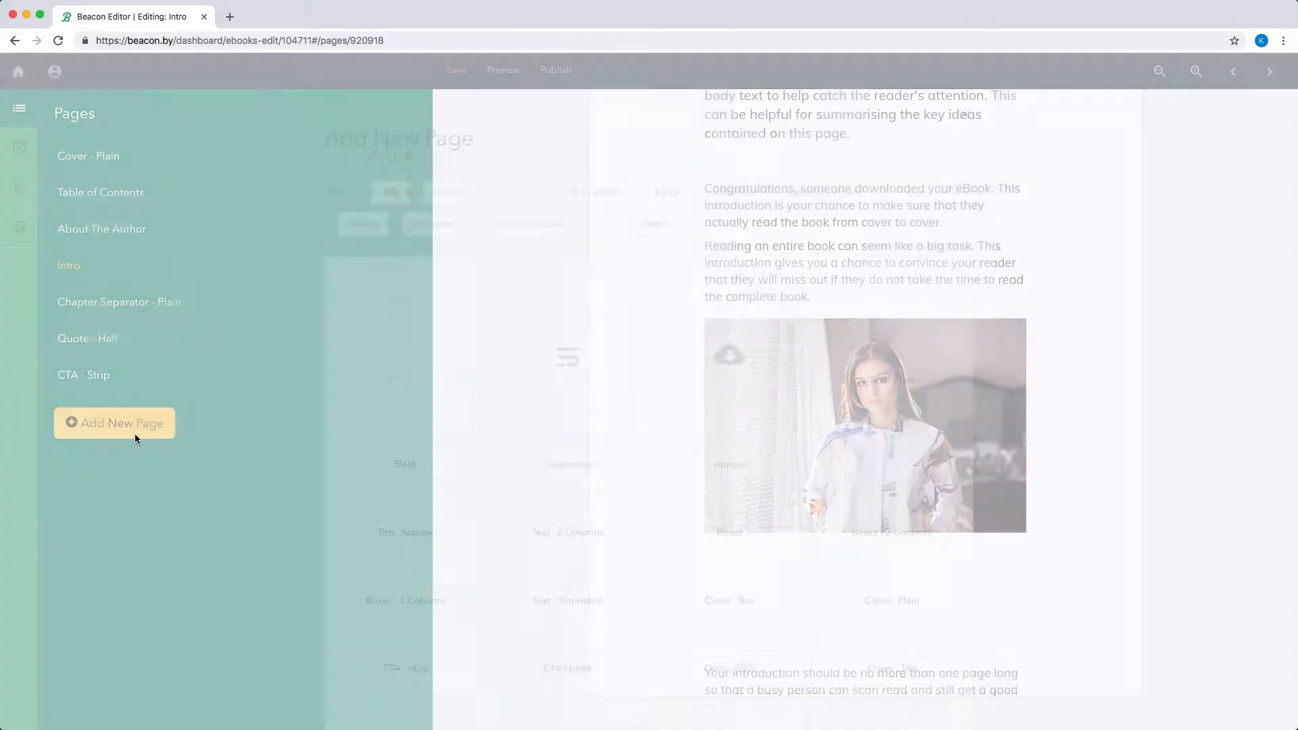
left_click(113, 423)
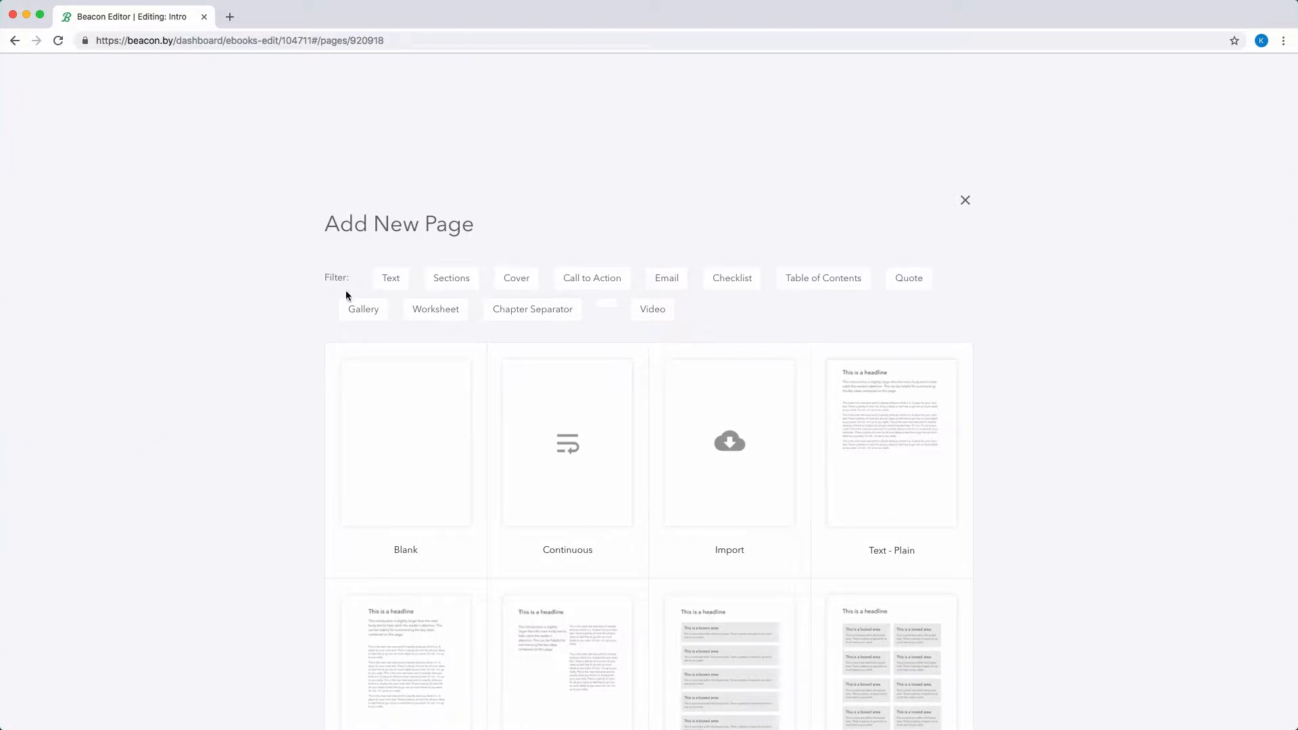
left_click(389, 277)
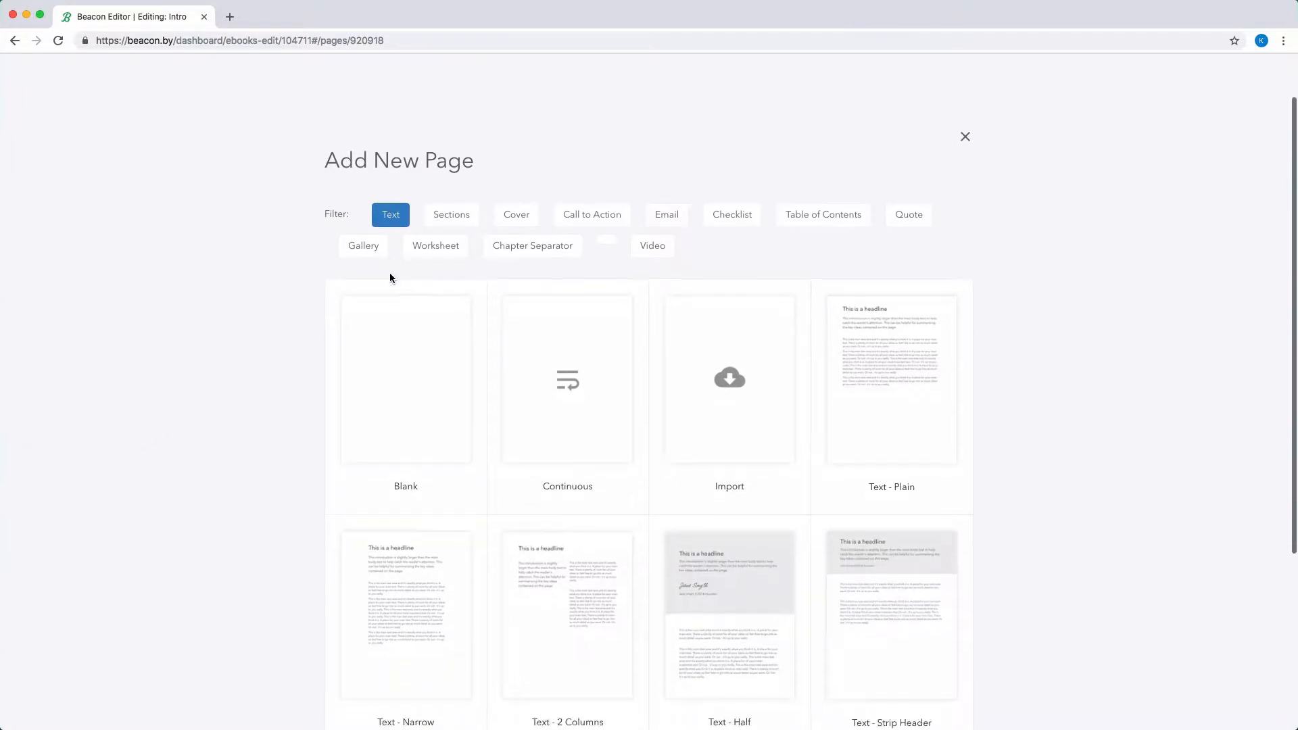
scroll("down", 3)
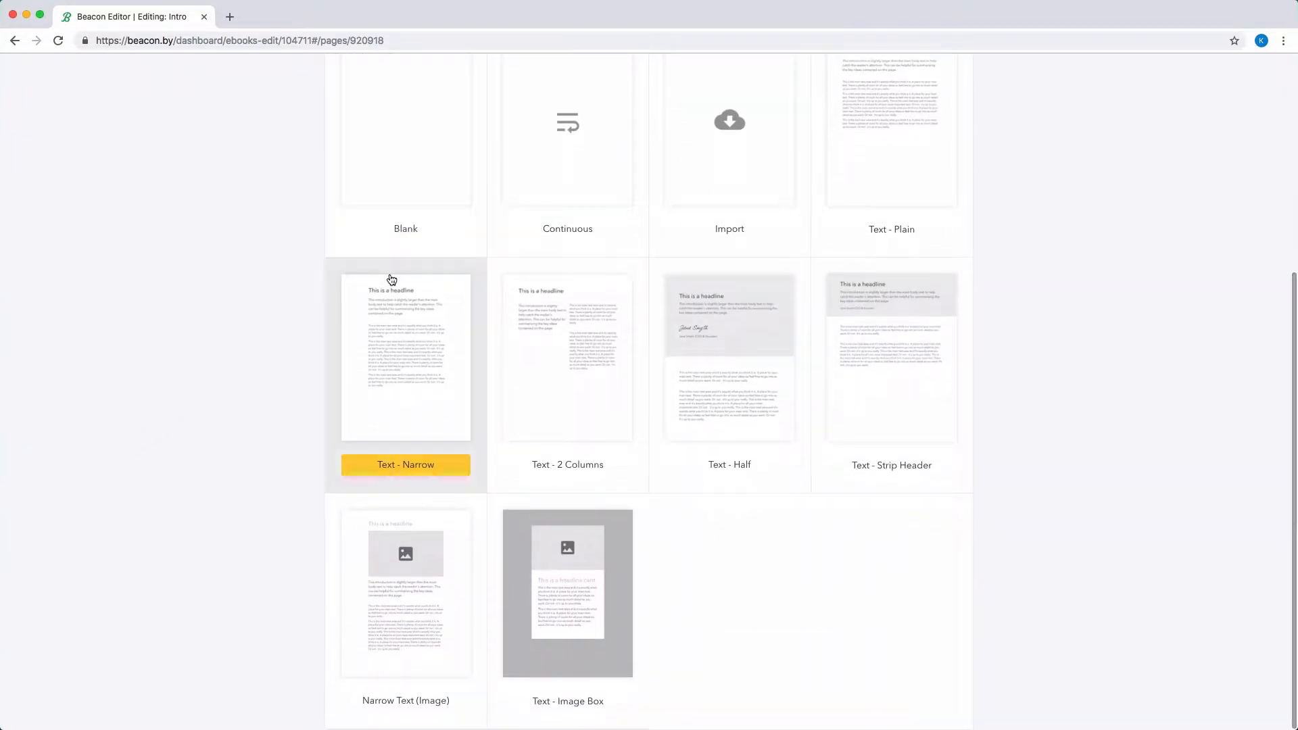
scroll("up", 3)
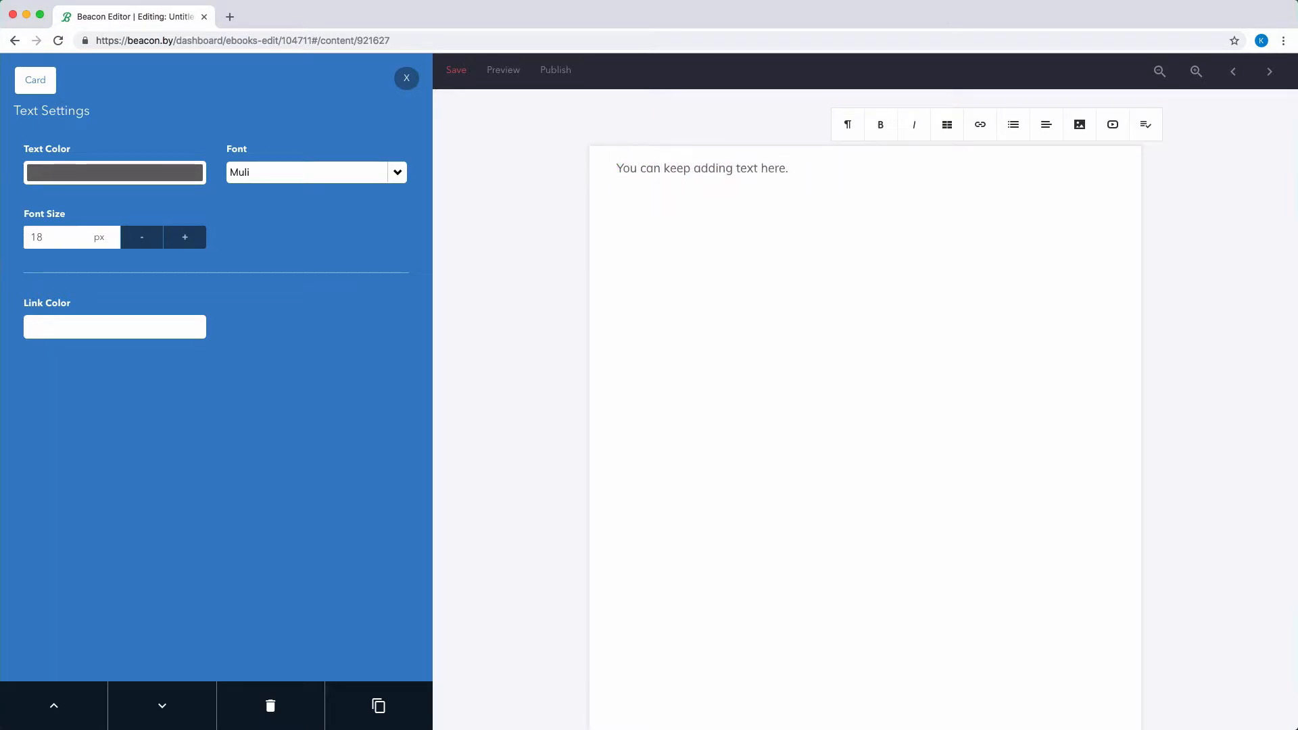
- Leave the new text page and return to the Intro page with the page list
left_click(407, 79)
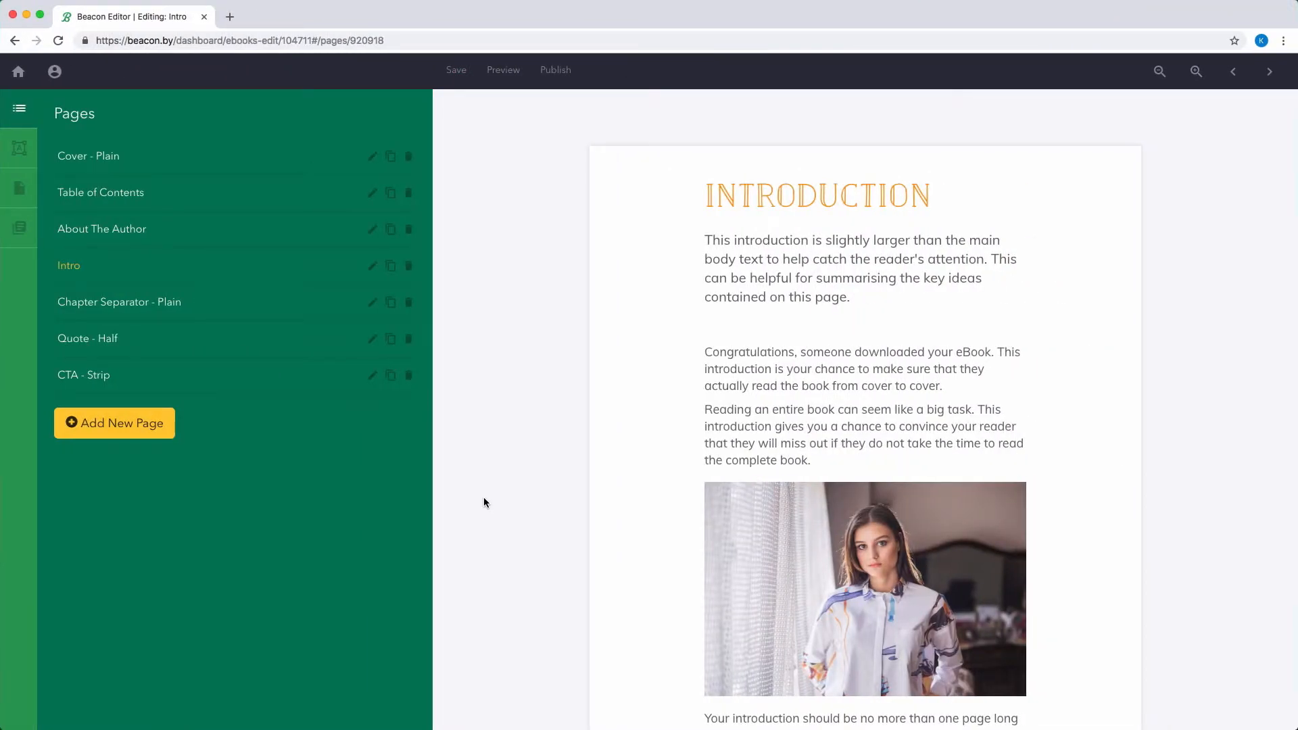
mouse_move(148, 423)
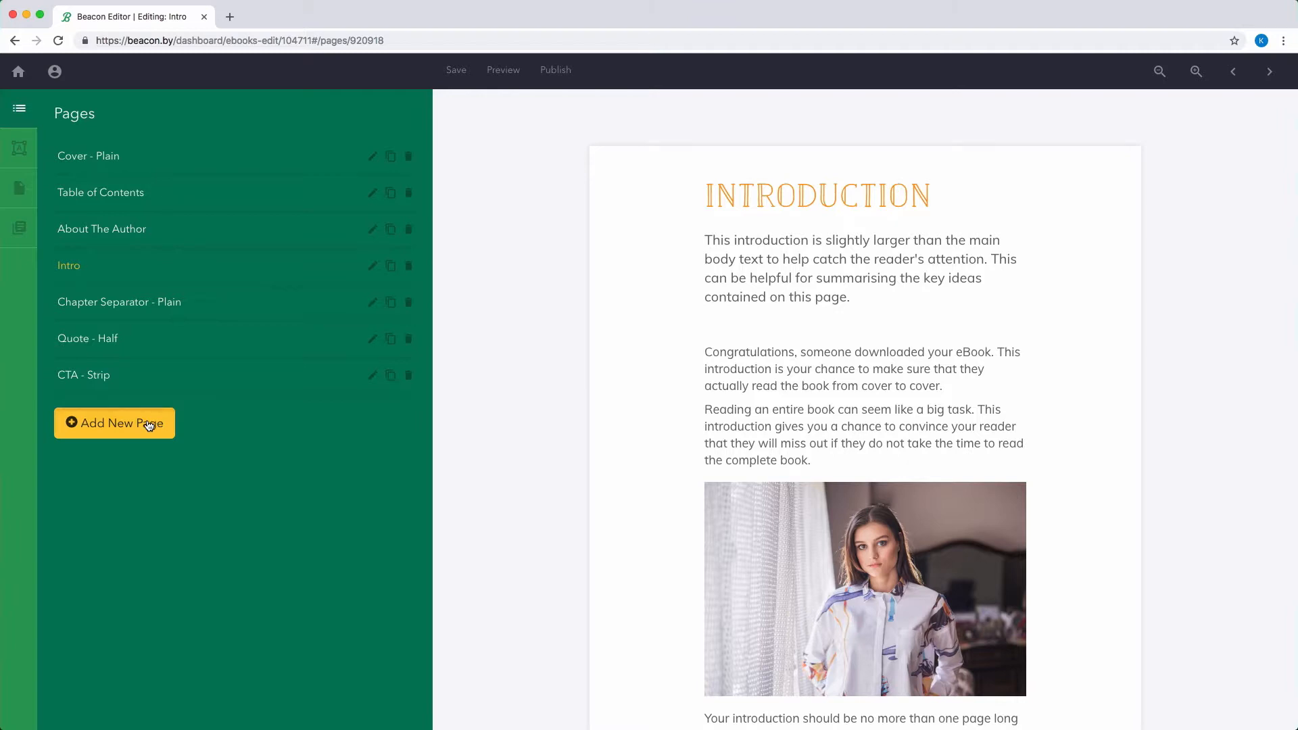
- Start adding a new Continuous (Flow) page after Intro
left_click(114, 423)
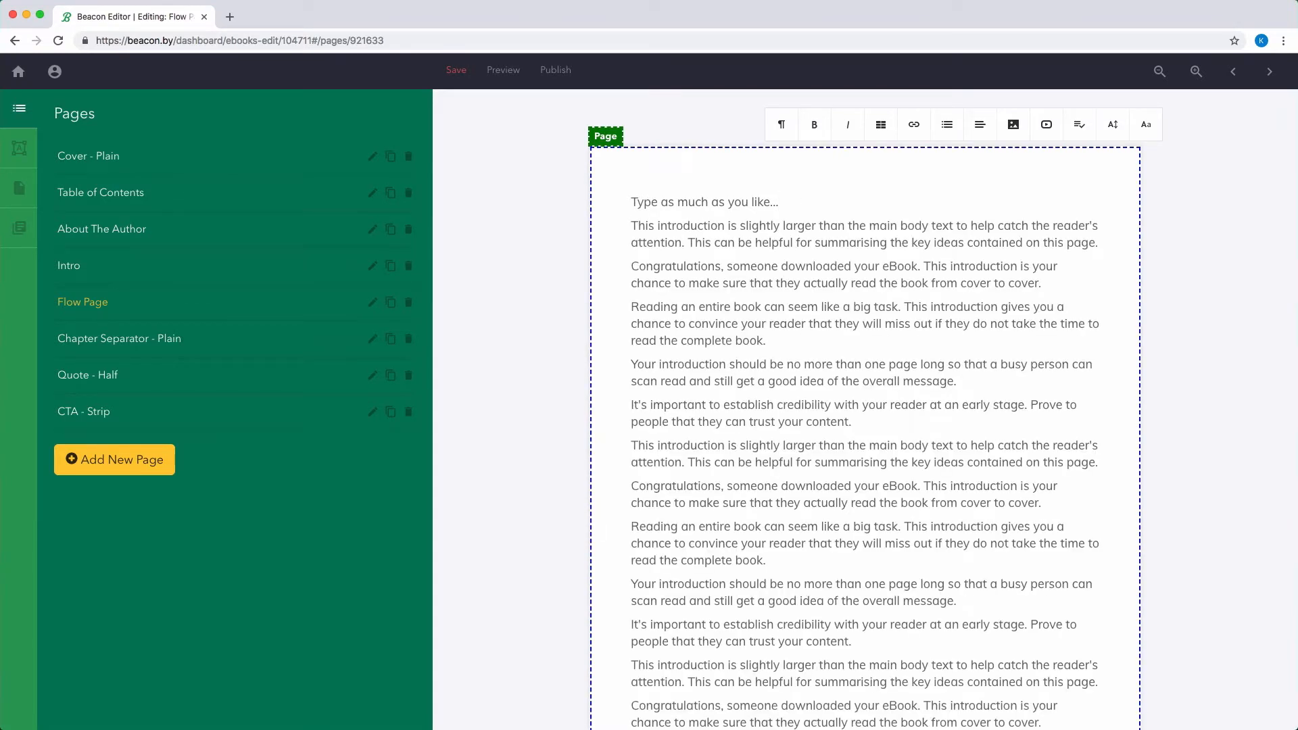
- End the Flow Page's first sub-page with the line 'Add more content here.'
scroll("down", 3)
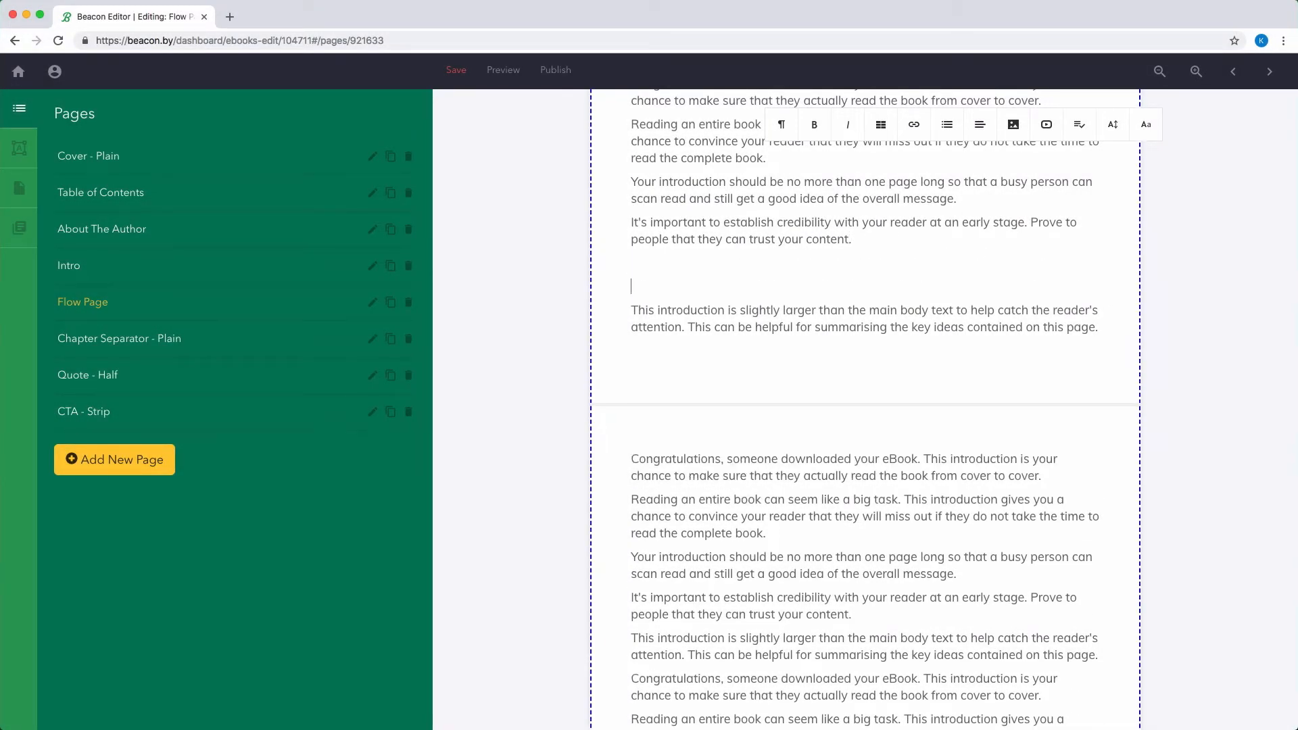
type("Add more")
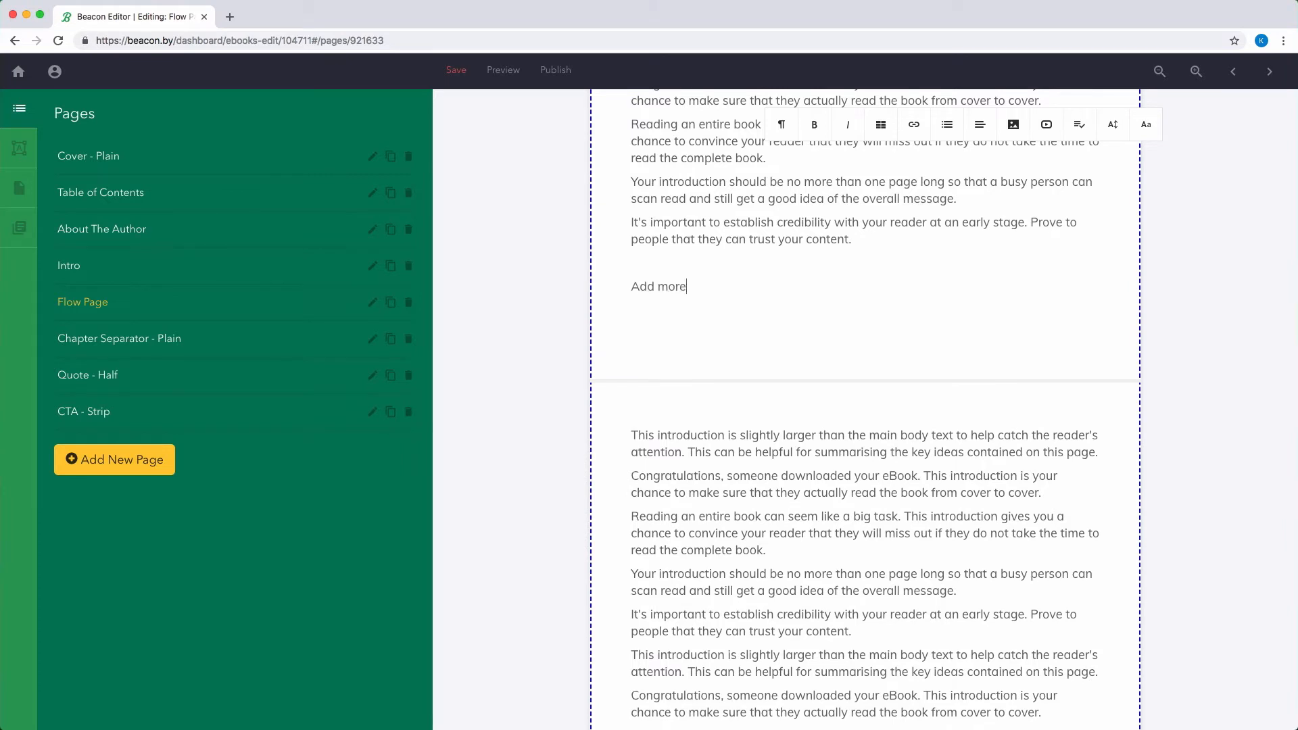
type("content here.")
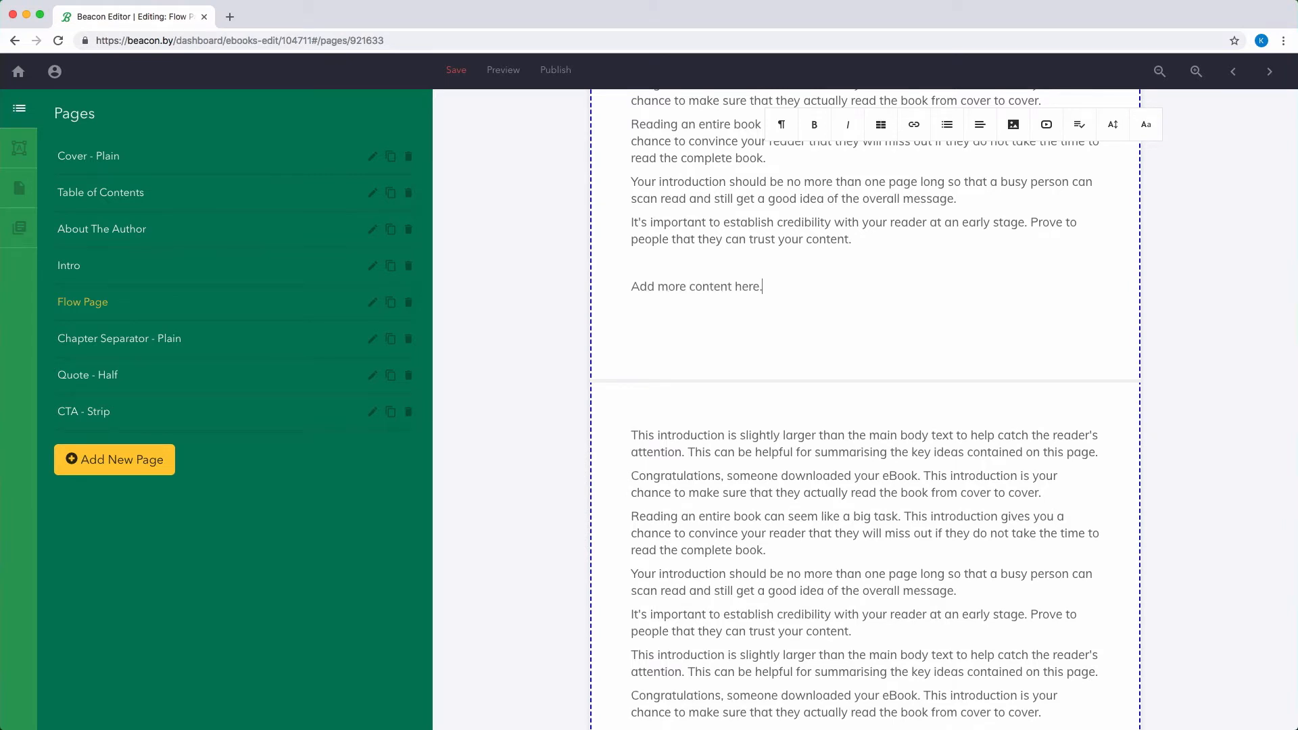